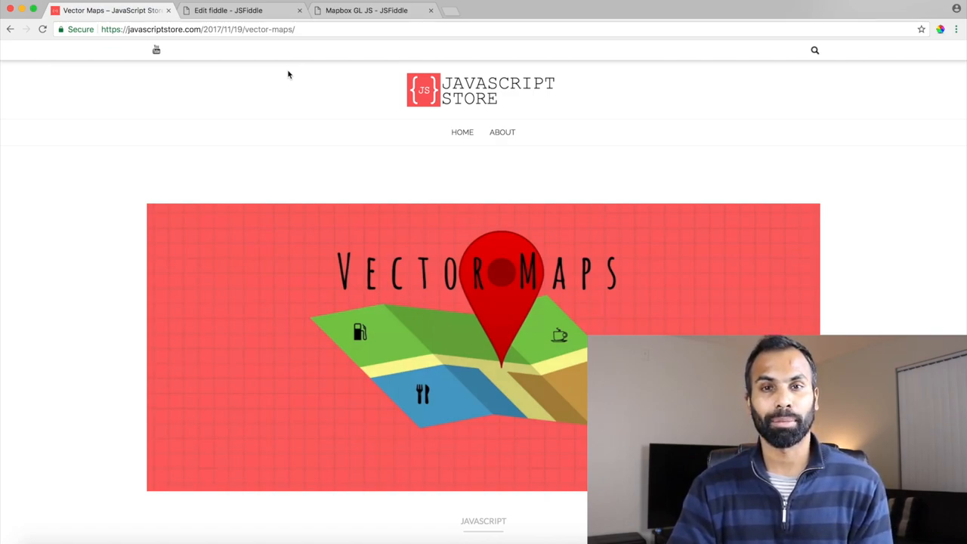
{"action": "mouse_move", "coordinate": [275, 190]}
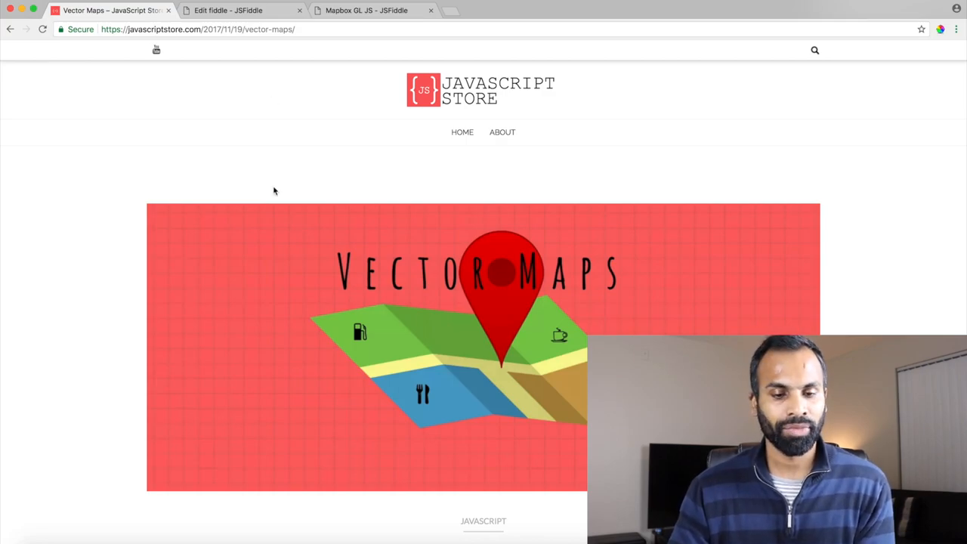
Scroll the Vector Maps post past the header image to the bullet list and layers diagram
{"action": "scroll", "scroll_direction": "down", "scroll_amount": 3}
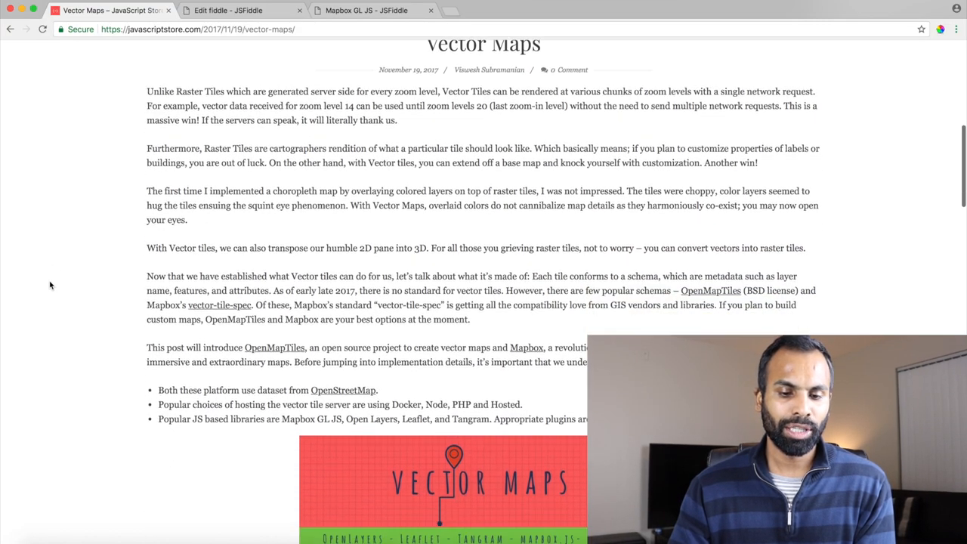
{"action": "scroll", "scroll_direction": "down", "scroll_amount": 3}
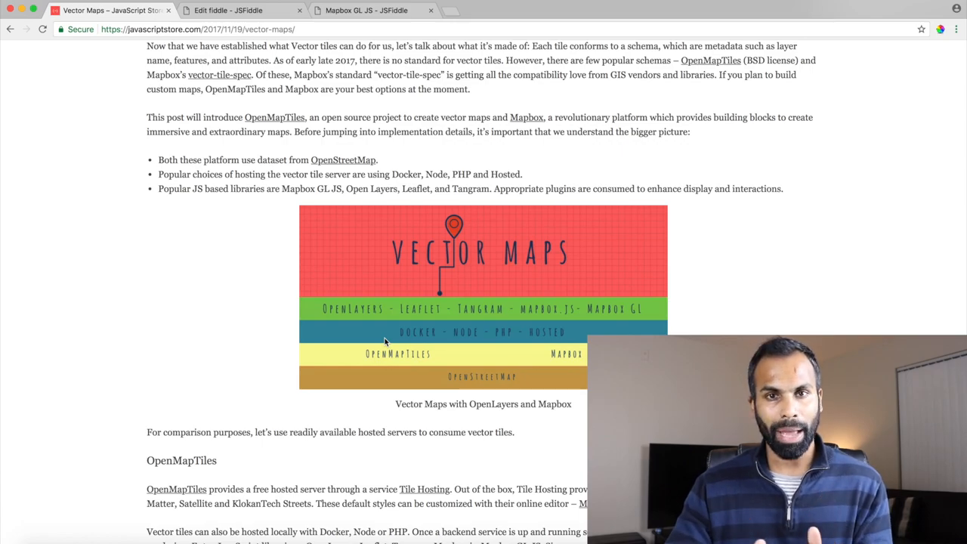
Scroll down to the OpenMapTiles heading and the OpenLayers VectorTile code block
{"action": "scroll", "scroll_direction": "down", "scroll_amount": 3}
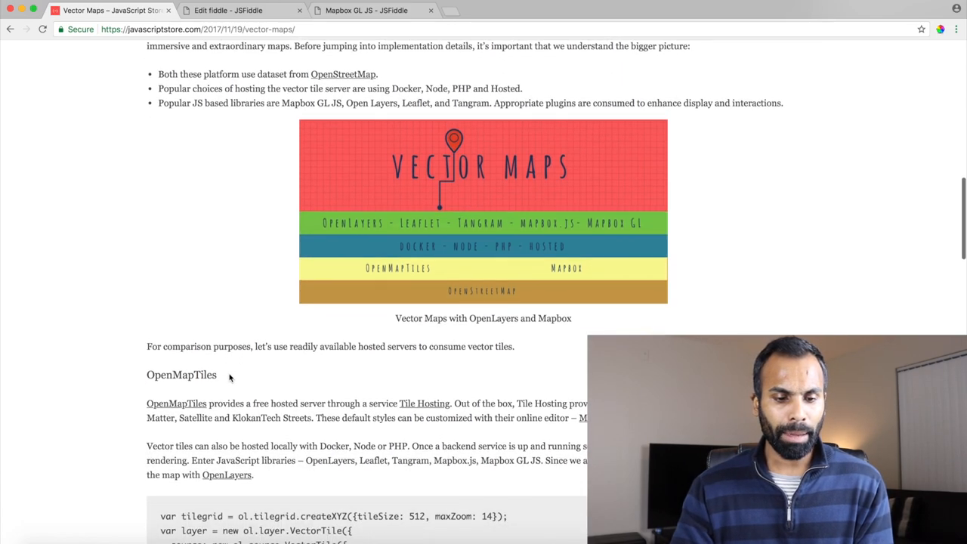
{"action": "scroll", "scroll_direction": "down", "scroll_amount": 3}
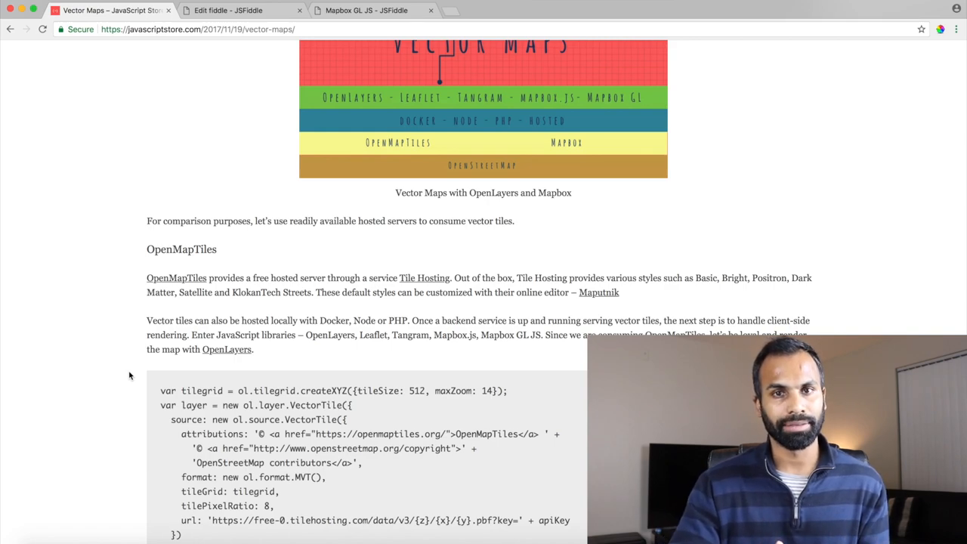
{"action": "scroll", "scroll_direction": "down", "scroll_amount": 3}
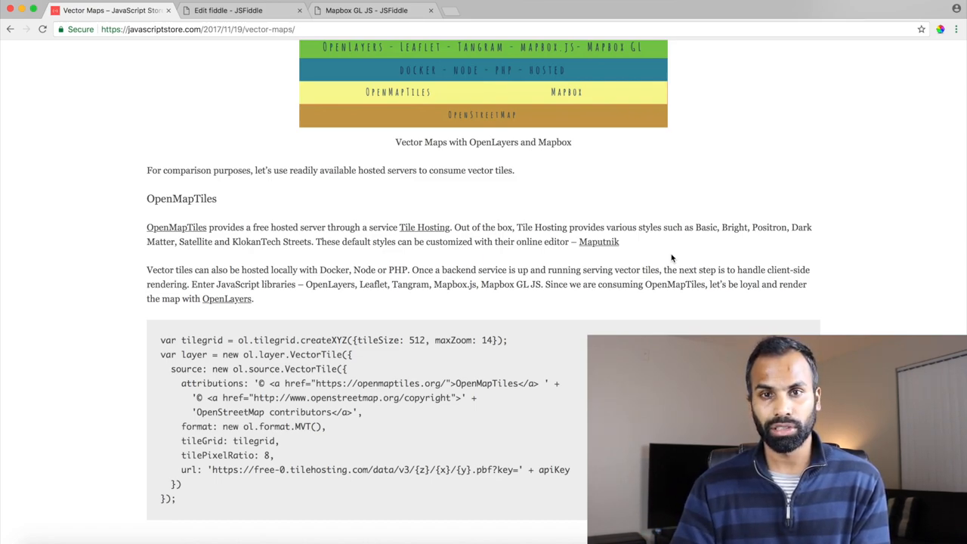
{"action": "mouse_move", "coordinate": [728, 250]}
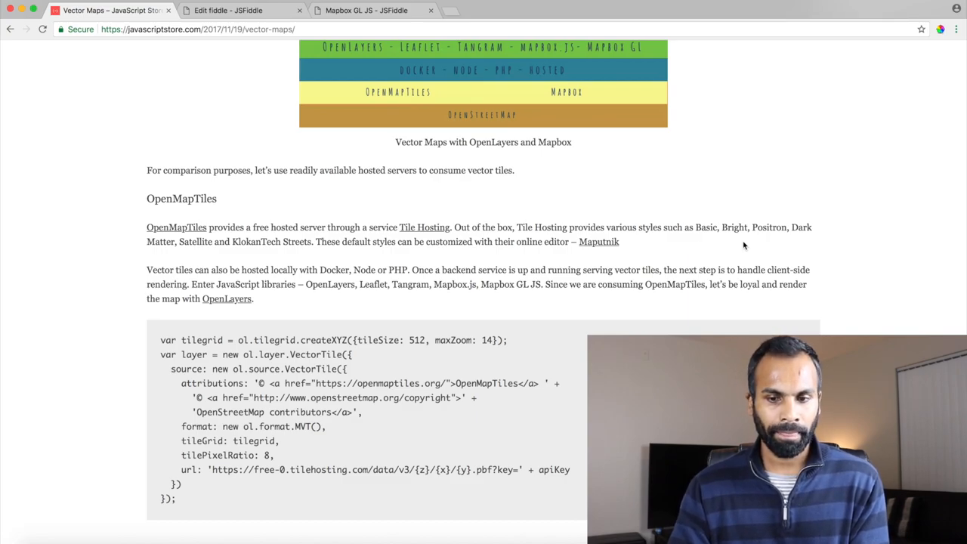
Scroll past the embedded OpenLayers world map to the Mapbox heading and mapboxgl.Map snippet
{"action": "scroll", "scroll_direction": "down", "scroll_amount": 3}
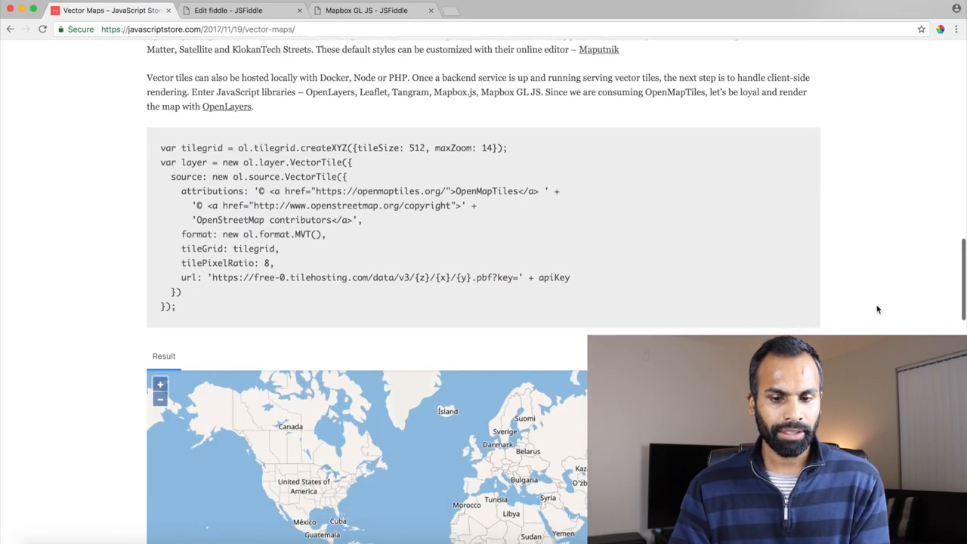
{"action": "scroll", "scroll_direction": "down", "scroll_amount": 3}
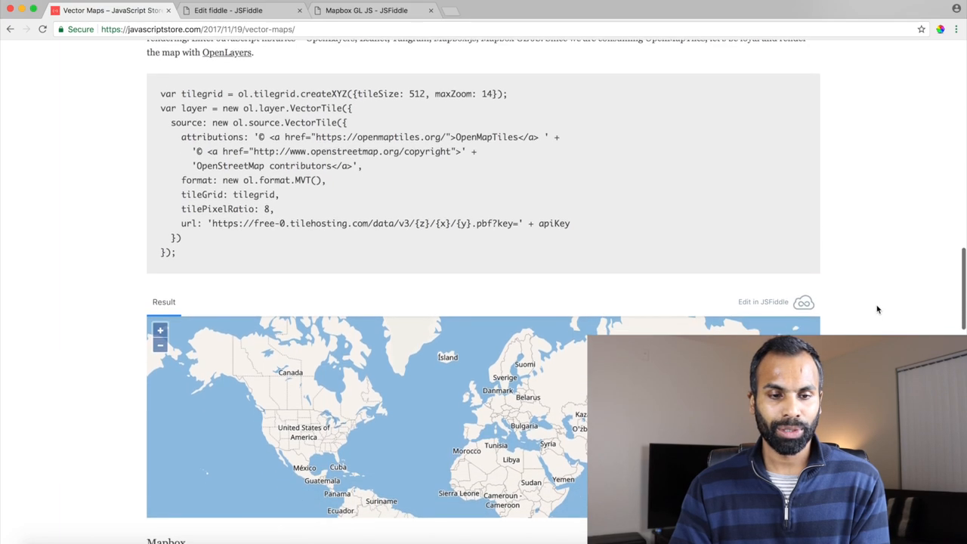
{"action": "scroll", "scroll_direction": "down", "scroll_amount": 3}
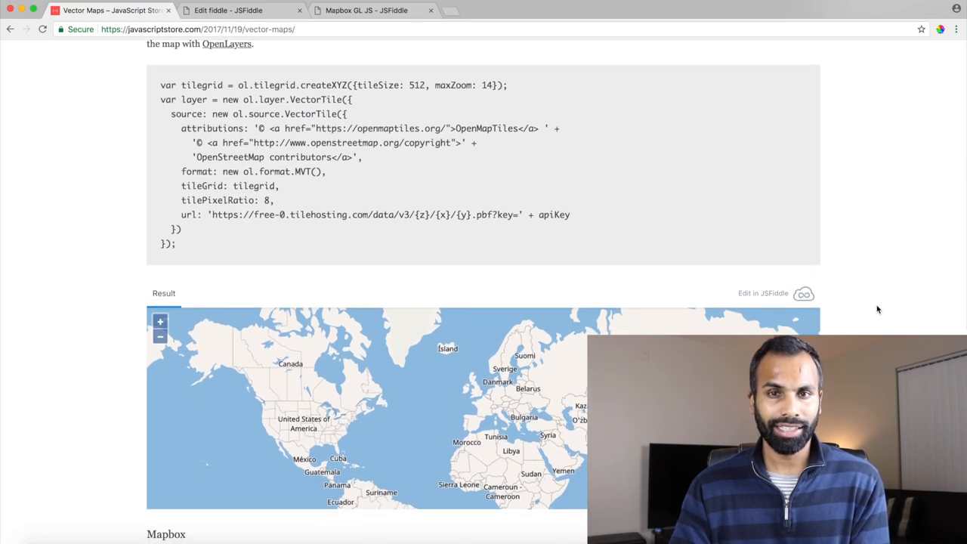
{"action": "scroll", "scroll_direction": "down", "scroll_amount": 3}
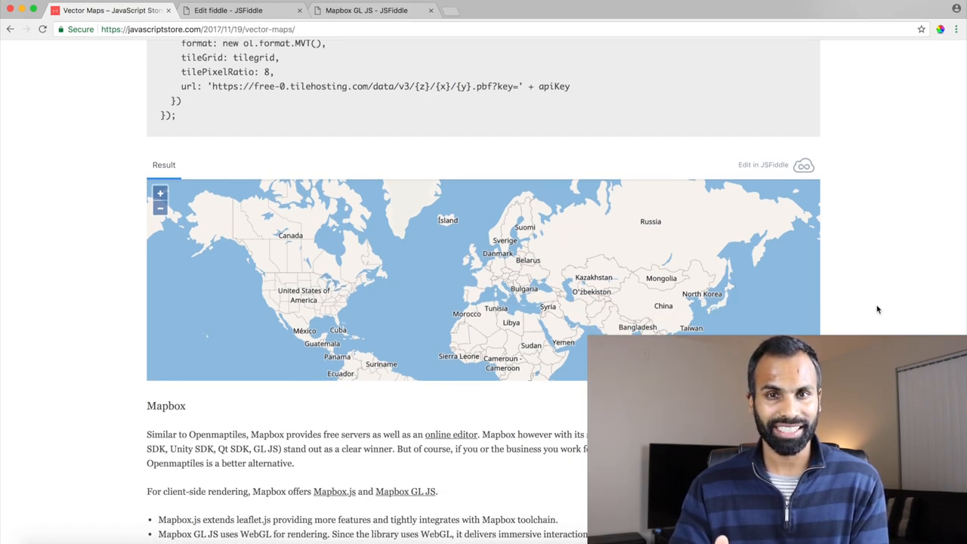
{"action": "scroll", "scroll_direction": "down", "scroll_amount": 3}
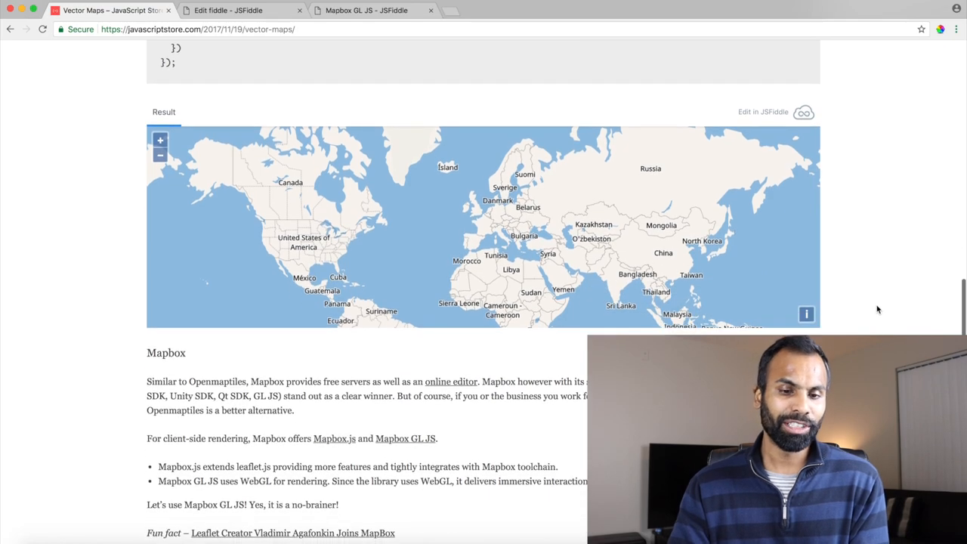
{"action": "scroll", "scroll_direction": "down", "scroll_amount": 3}
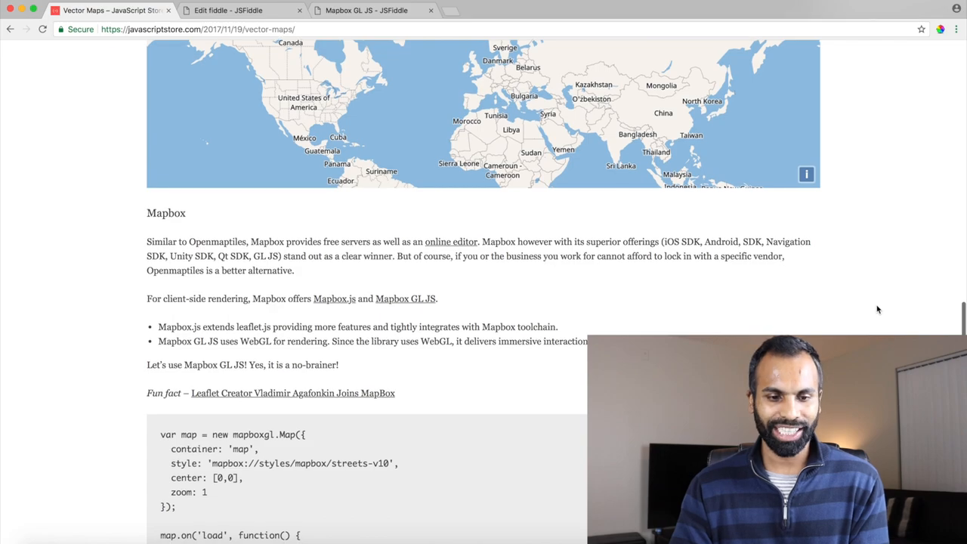
{"action": "scroll", "scroll_direction": "down", "scroll_amount": 3}
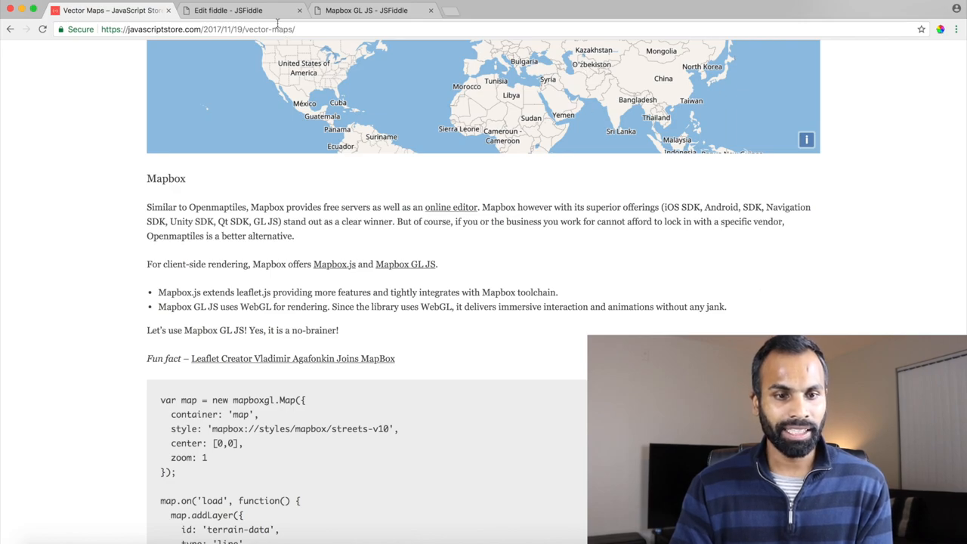
{"action": "left_click", "coordinate": [227, 9]}
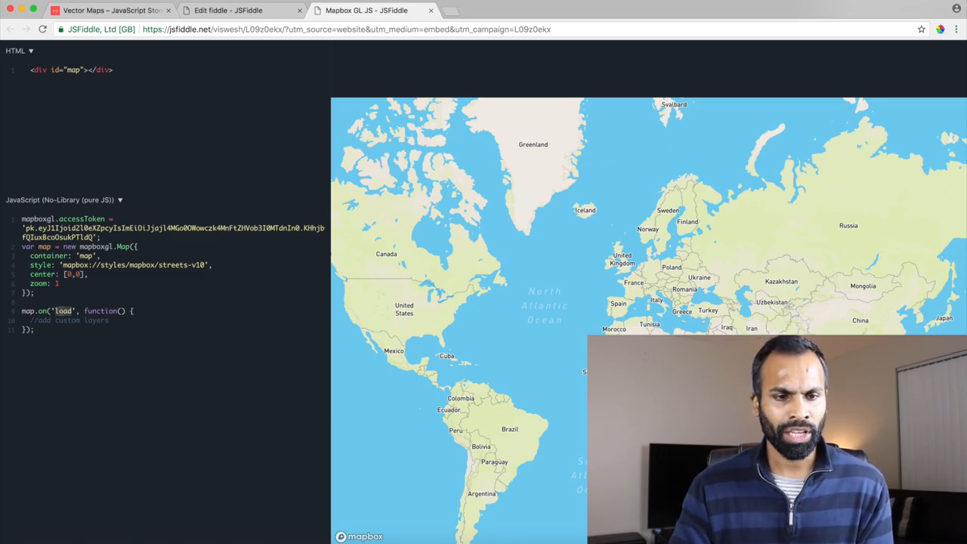
{"action": "mouse_move", "coordinate": [145, 182]}
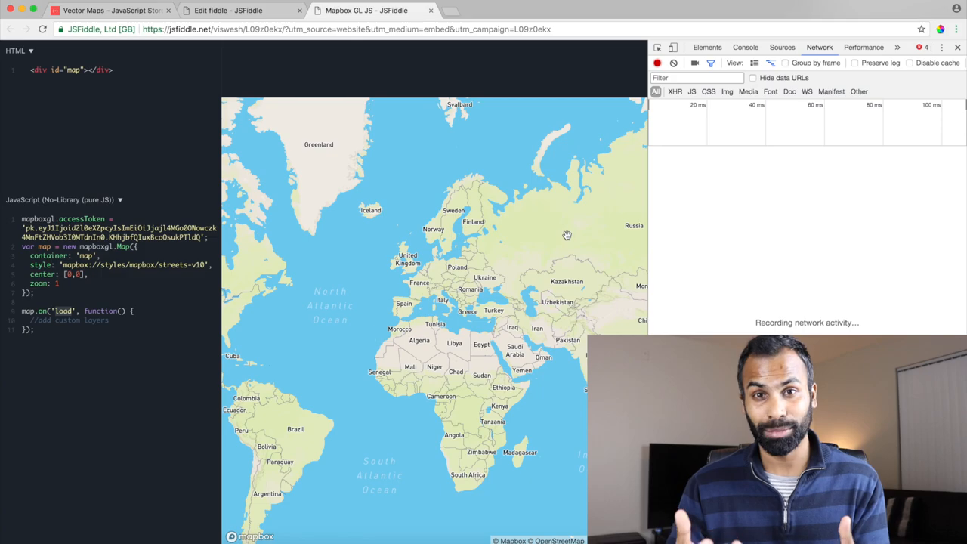
{"action": "mouse_move", "coordinate": [571, 291]}
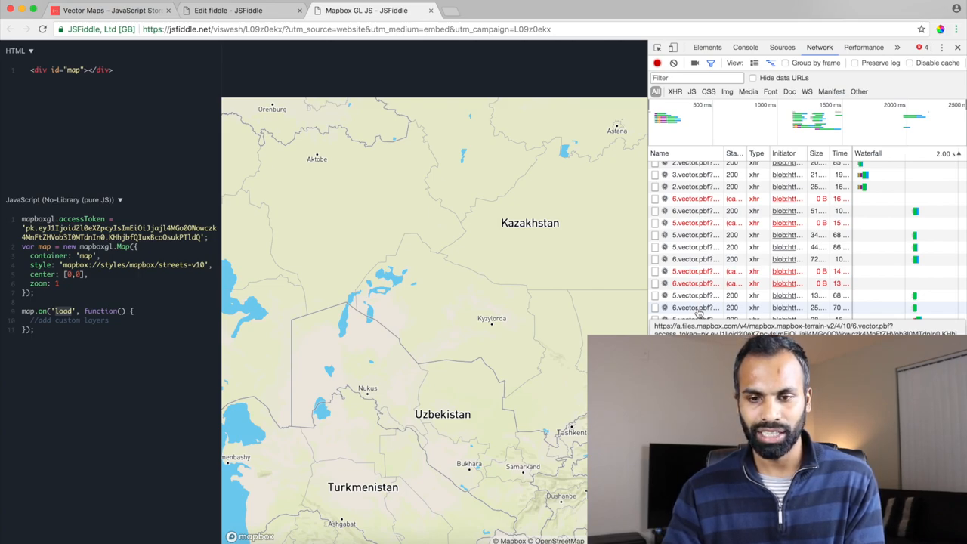
Close the DevTools Network panel and scroll-zoom the map out over the Middle East
{"action": "left_click", "coordinate": [695, 309]}
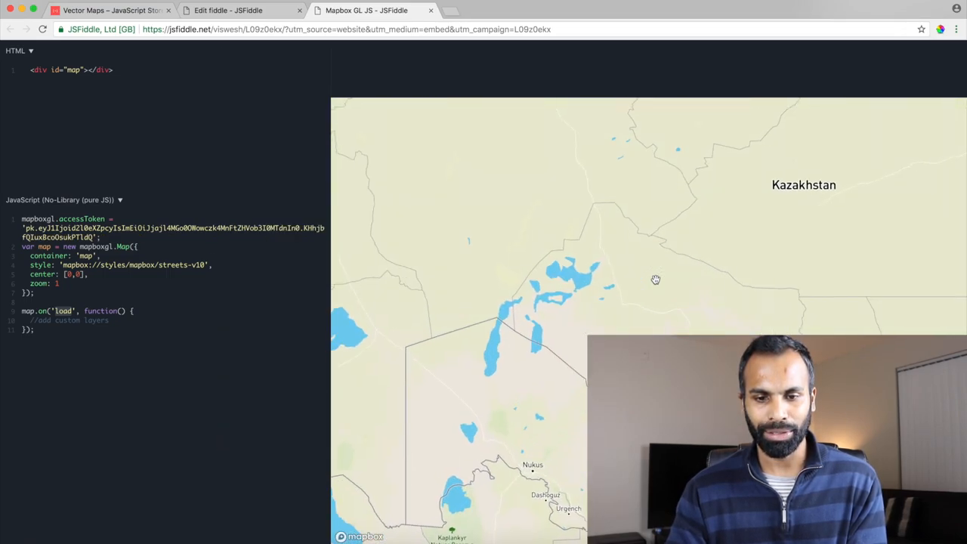
{"action": "scroll", "scroll_direction": "down", "scroll_amount": 3}
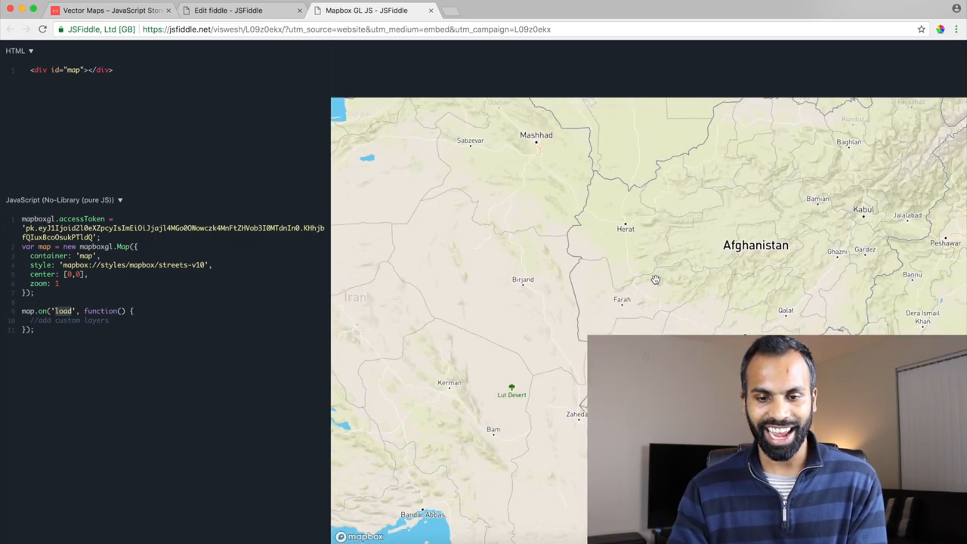
{"action": "scroll", "scroll_direction": "down", "scroll_amount": 3}
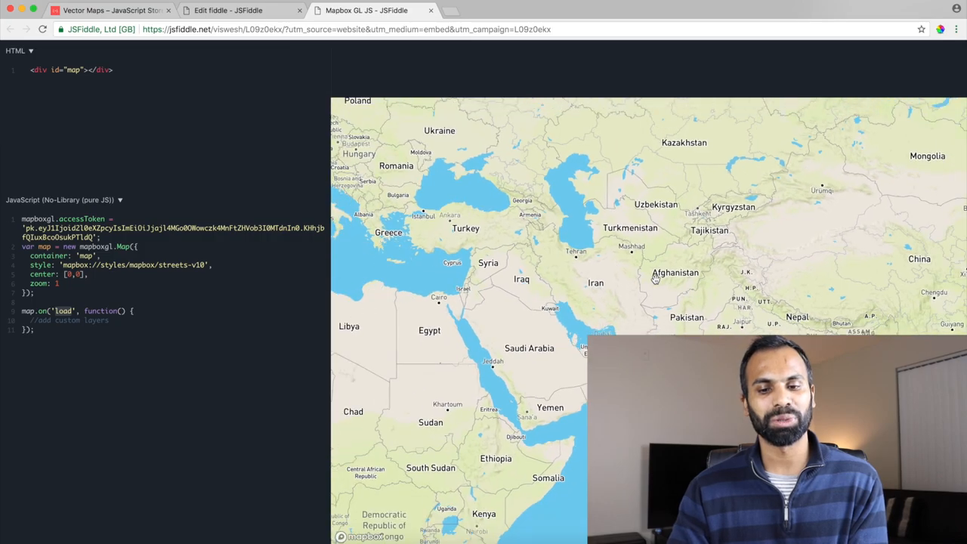